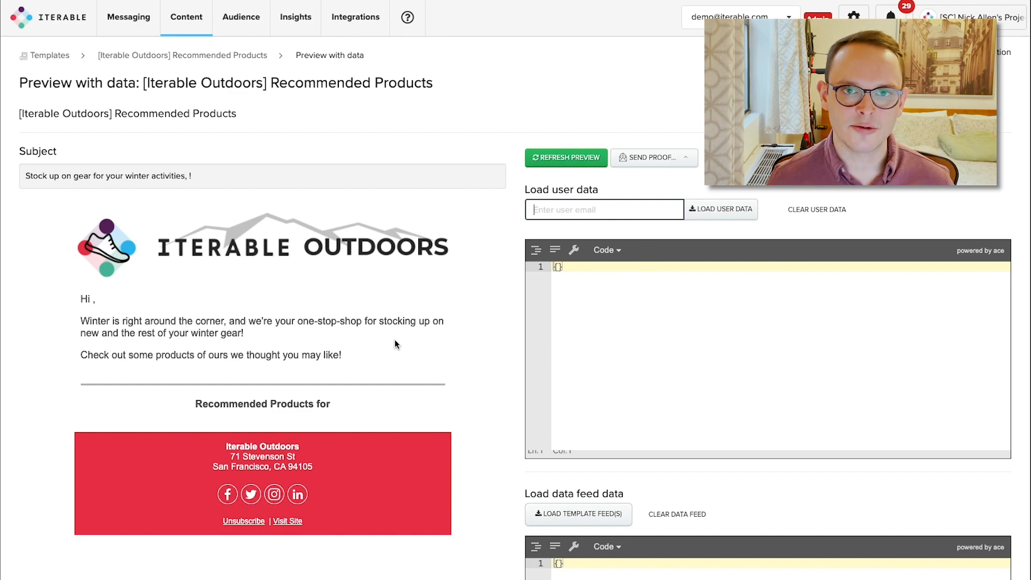
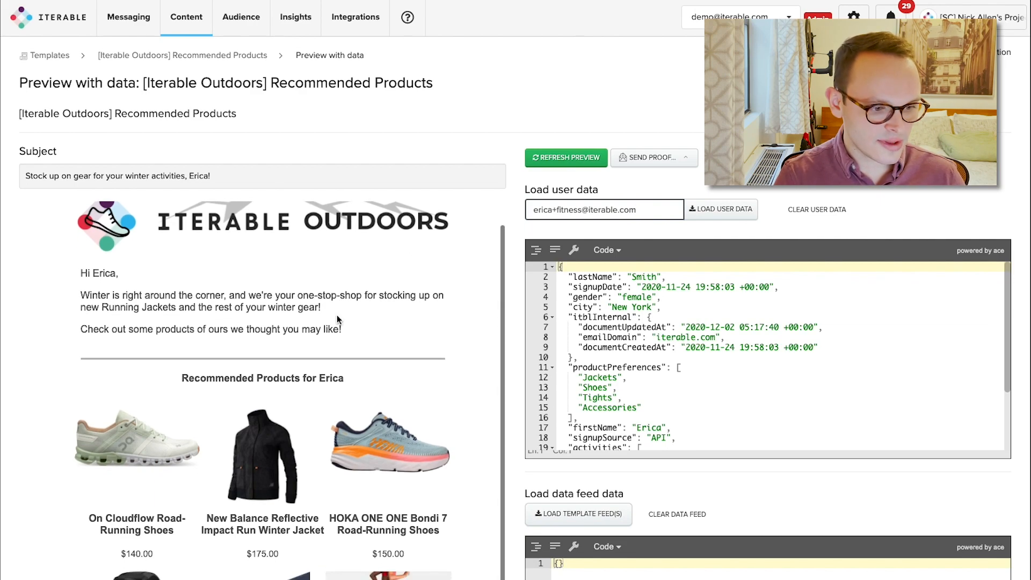
{"action": "scroll", "scroll_direction": "down", "scroll_amount": 3}
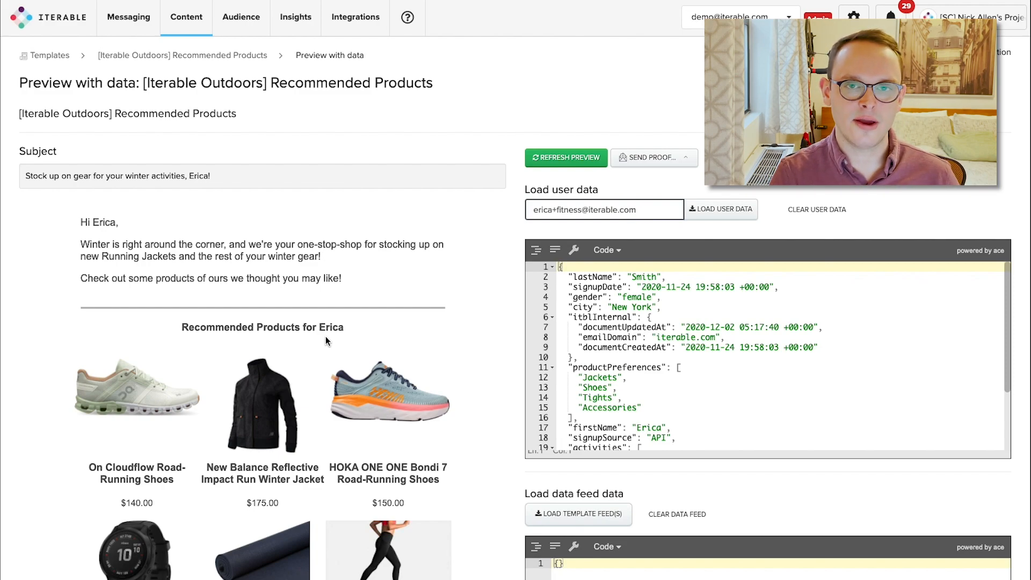
{"action": "mouse_move", "coordinate": [200, 395]}
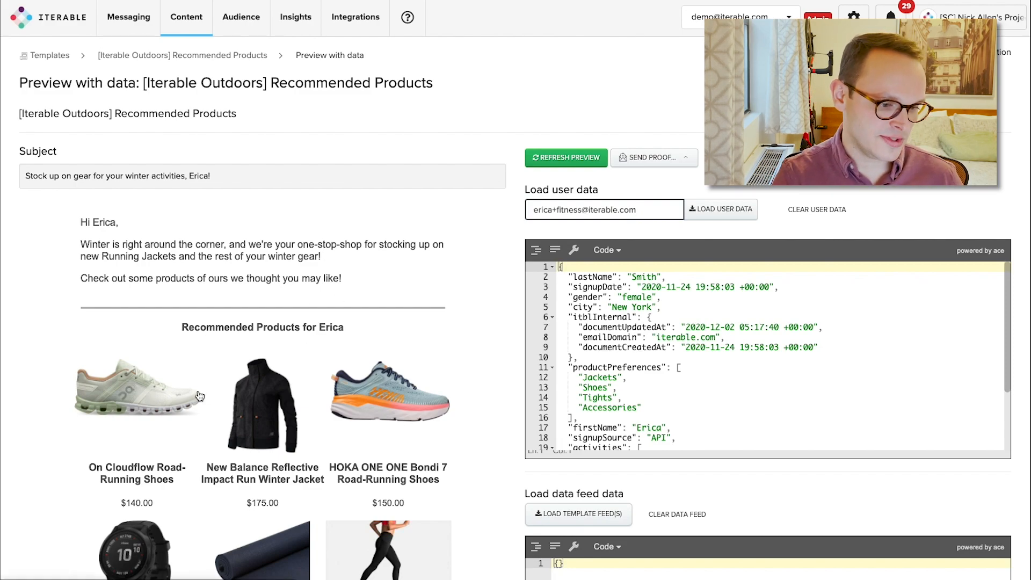
{"action": "scroll", "scroll_direction": "down", "scroll_amount": 3}
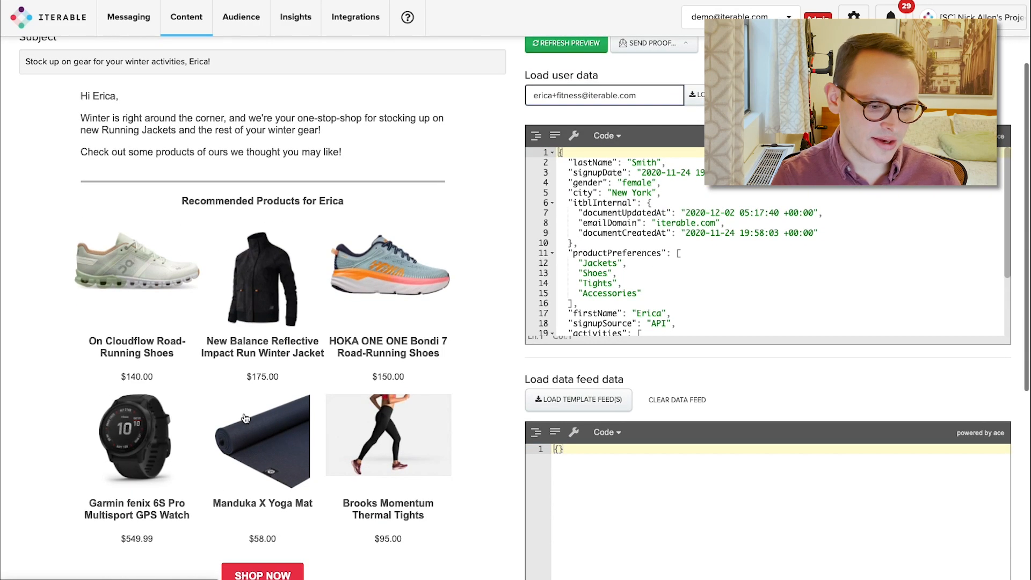
{"action": "mouse_move", "coordinate": [305, 538]}
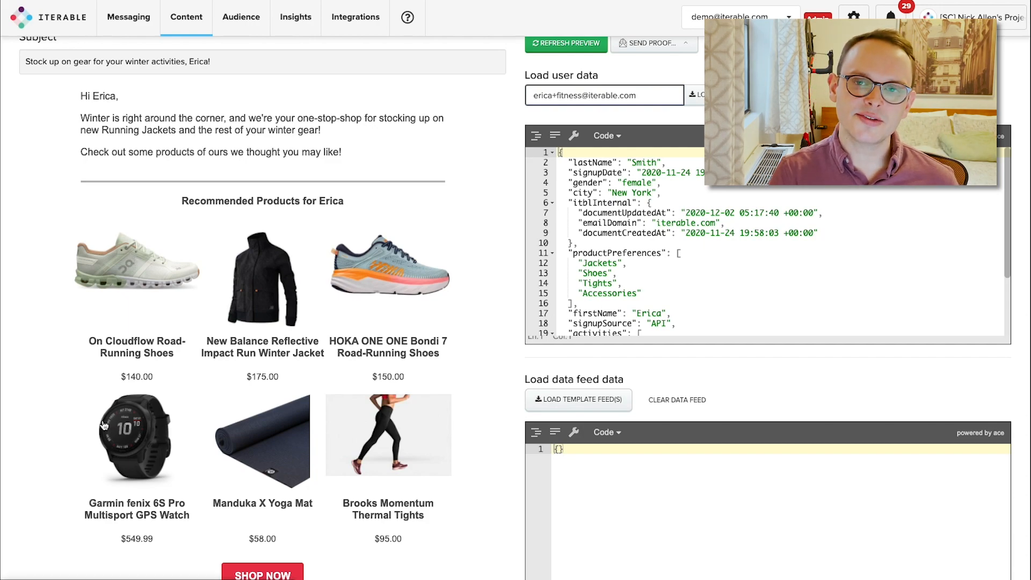
{"action": "mouse_move", "coordinate": [396, 325]}
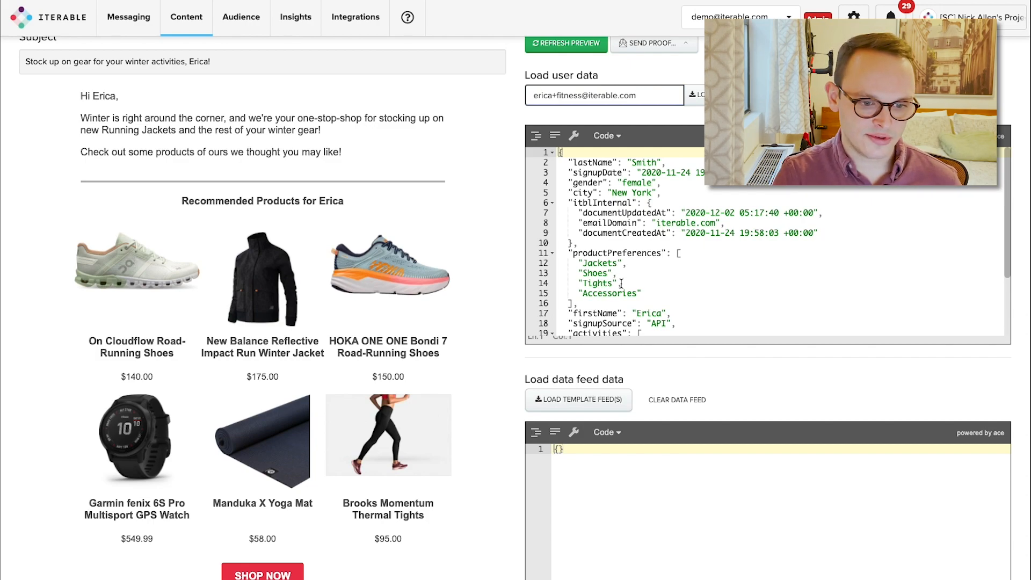
{"action": "scroll", "scroll_direction": "down", "scroll_amount": 3}
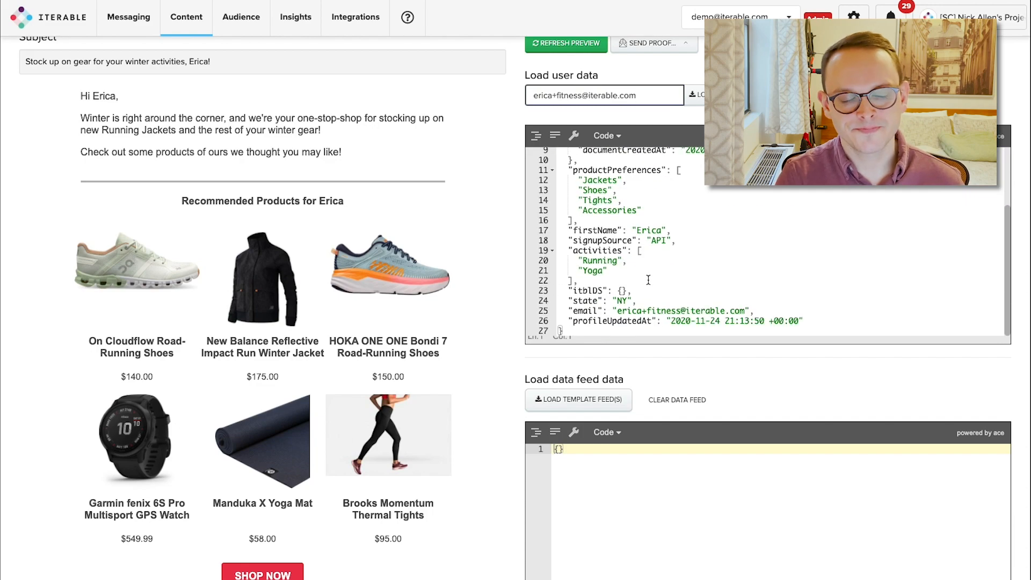
{"action": "scroll", "scroll_direction": "down", "scroll_amount": 3}
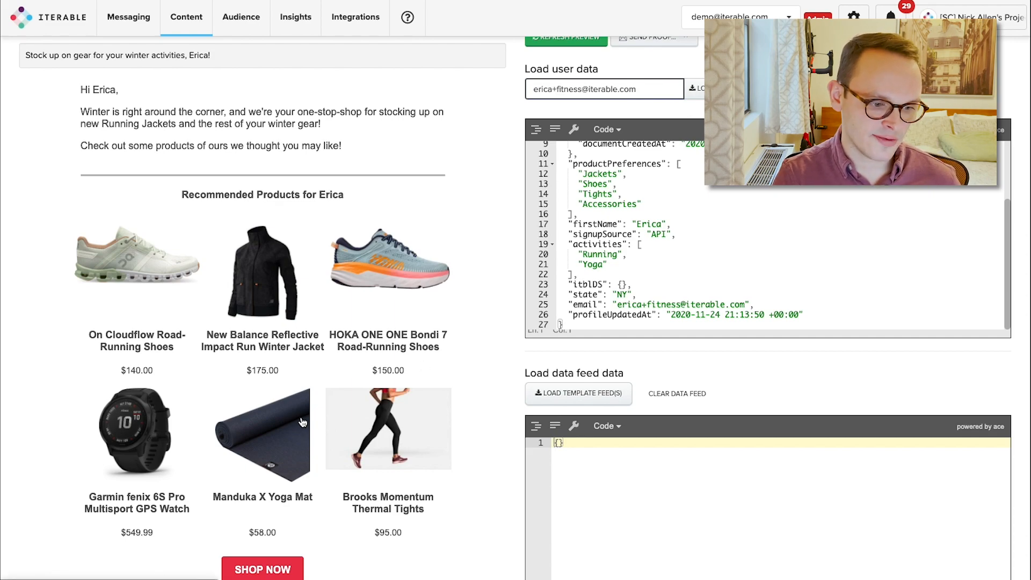
{"action": "mouse_move", "coordinate": [328, 329]}
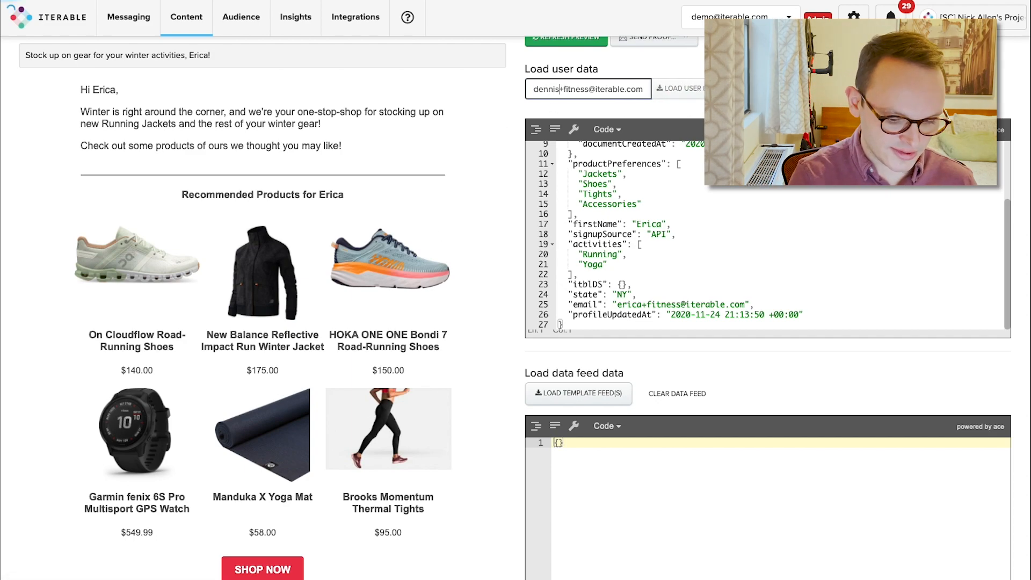
{"action": "left_click", "coordinate": [682, 88]}
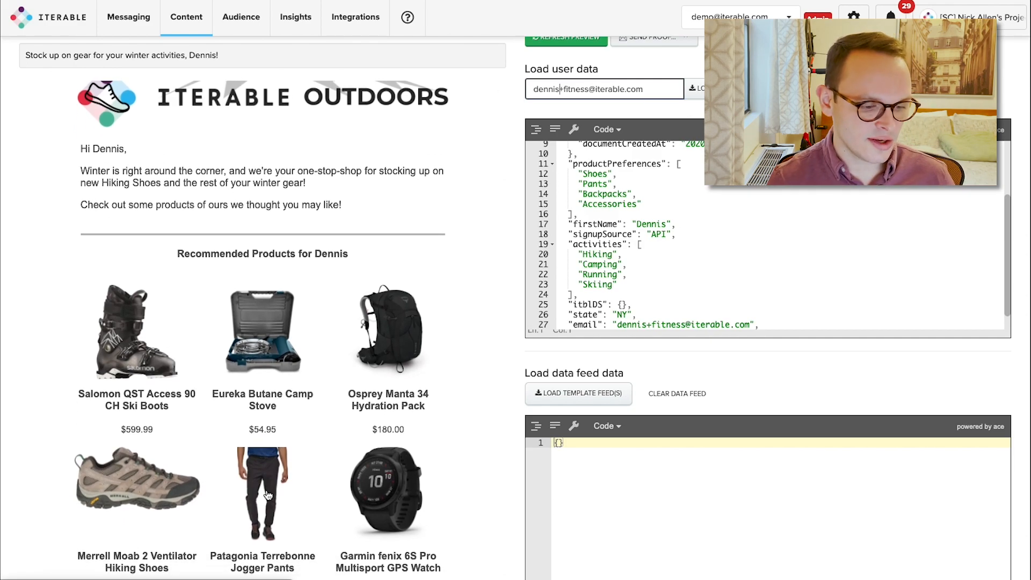
{"action": "mouse_move", "coordinate": [293, 483]}
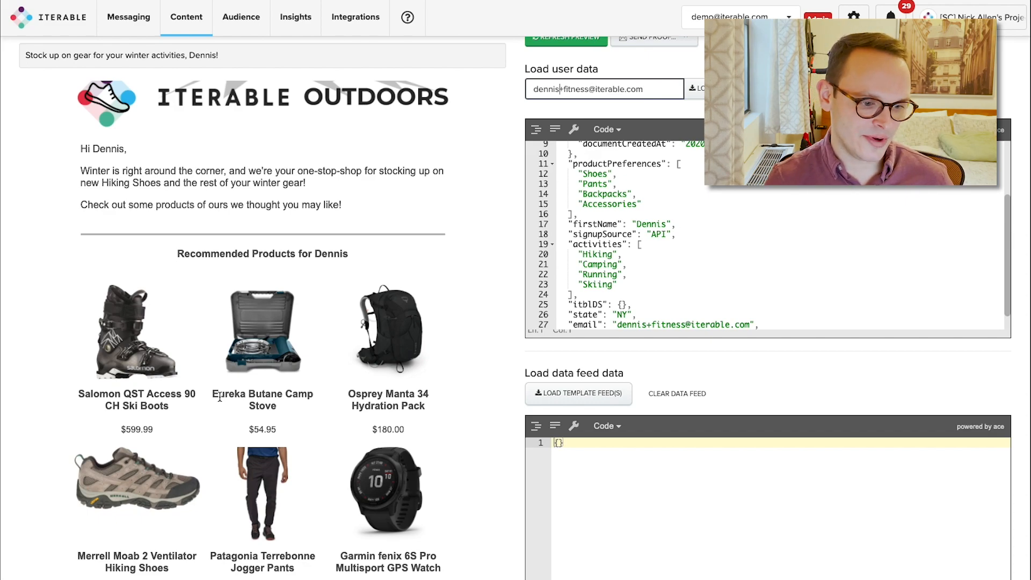
{"action": "mouse_move", "coordinate": [328, 360]}
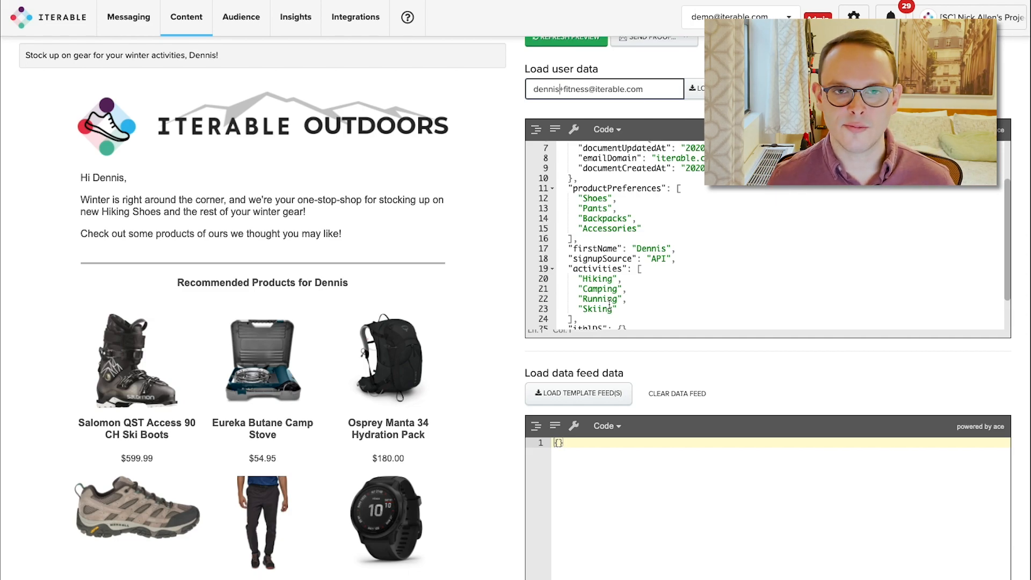
{"action": "mouse_move", "coordinate": [451, 188]}
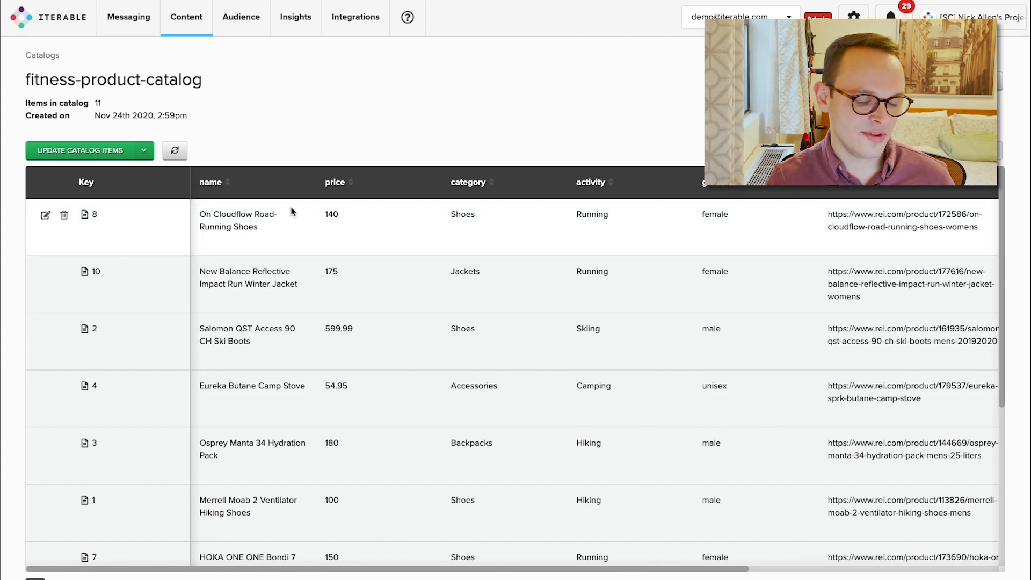
{"action": "mouse_move", "coordinate": [697, 204]}
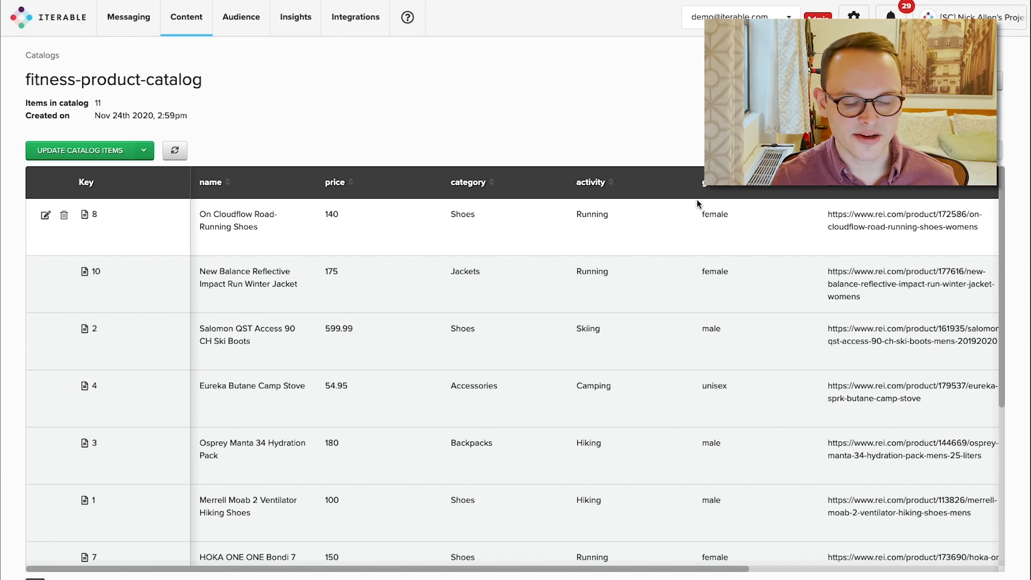
{"action": "mouse_move", "coordinate": [466, 109]}
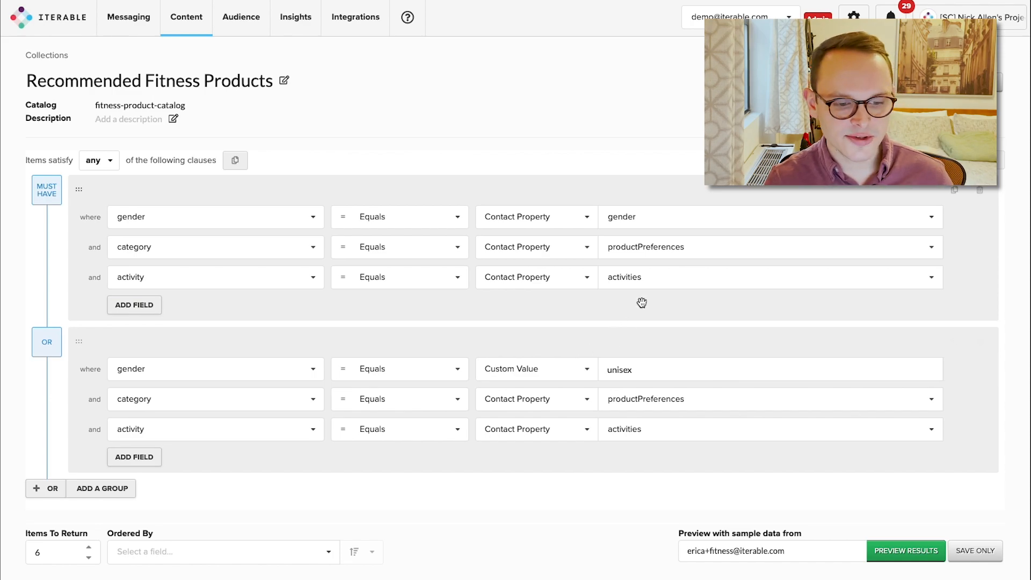
{"action": "mouse_move", "coordinate": [718, 234]}
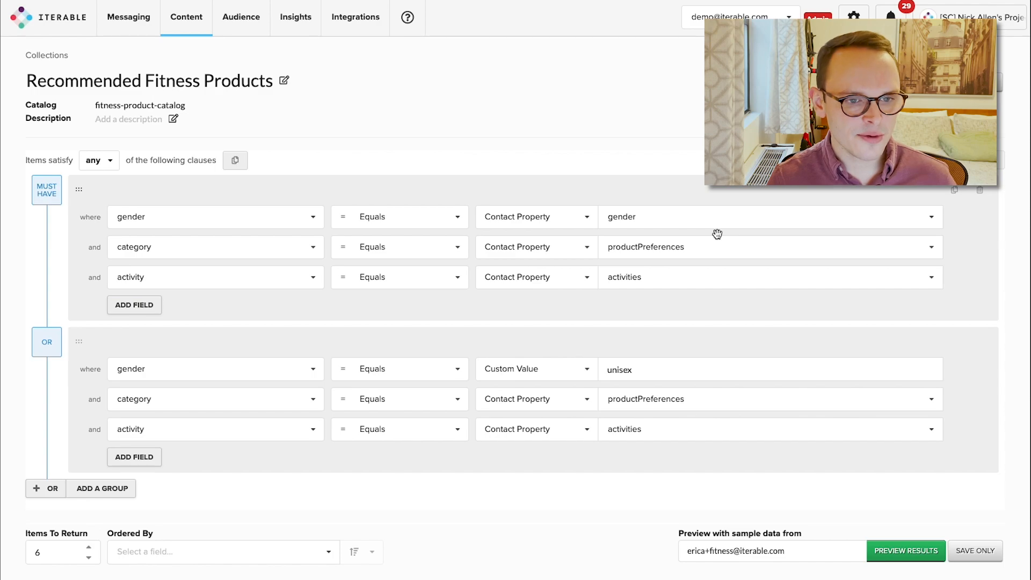
- Switch back to the browser tab showing Dennis's Preview with data page
{"action": "left_click", "coordinate": [906, 551]}
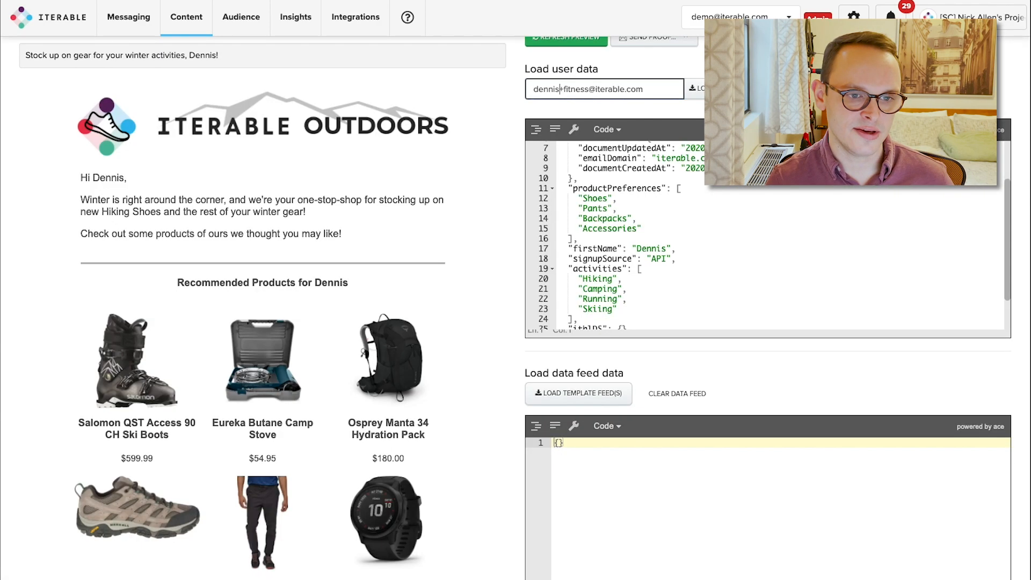
{"action": "mouse_move", "coordinate": [356, 305]}
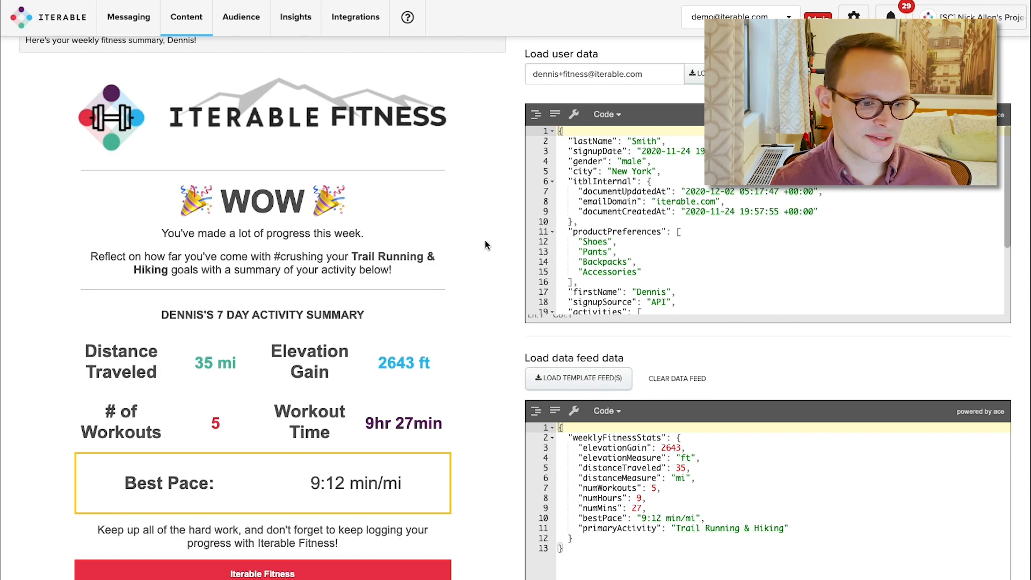
{"action": "mouse_move", "coordinate": [253, 309]}
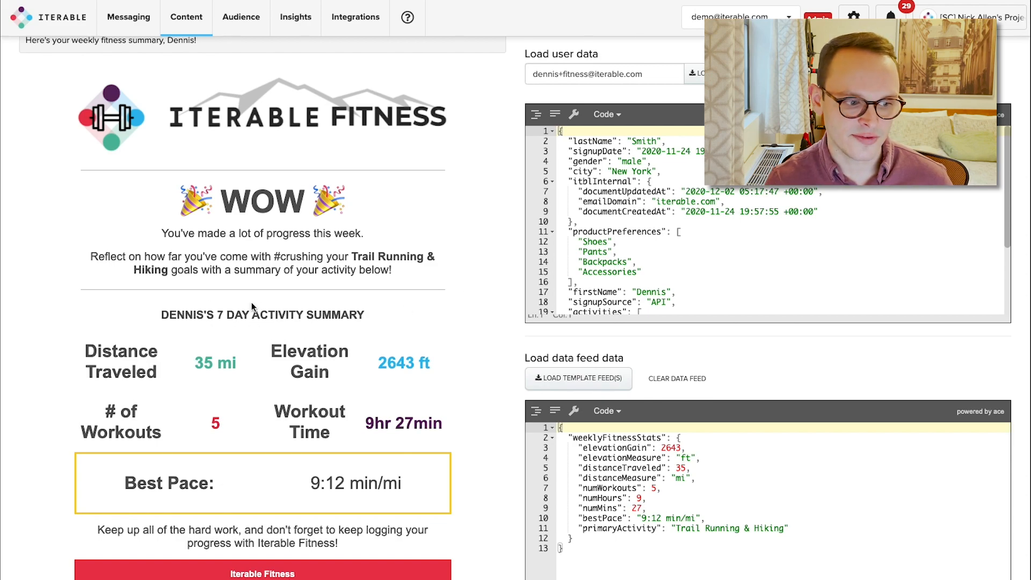
{"action": "mouse_move", "coordinate": [226, 402]}
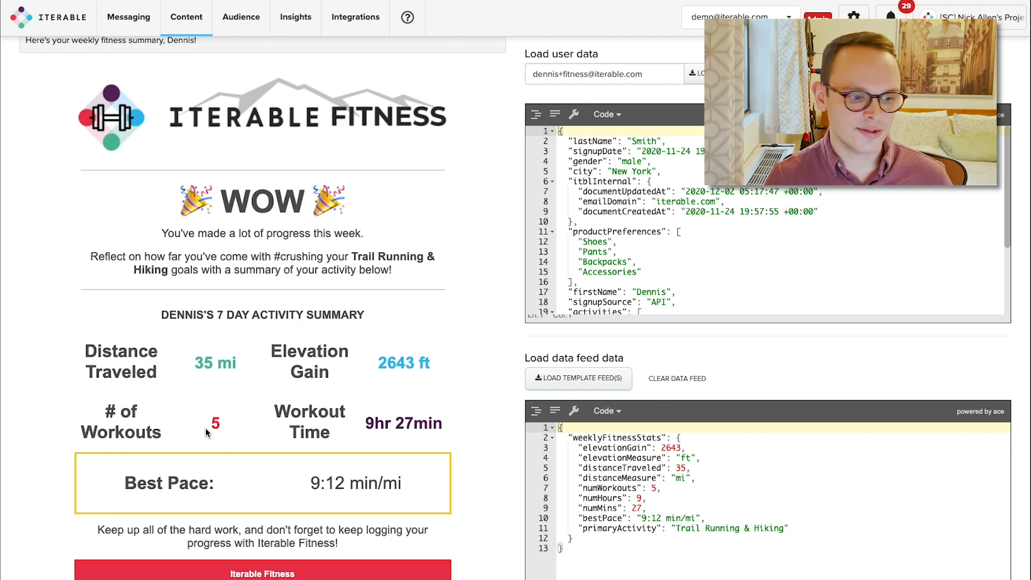
{"action": "mouse_move", "coordinate": [342, 450]}
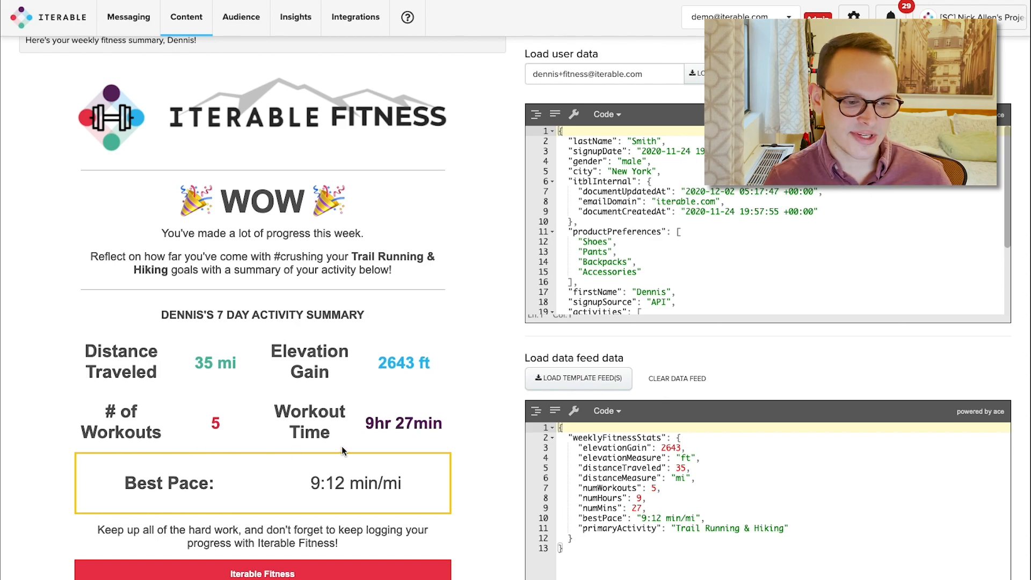
{"action": "mouse_move", "coordinate": [342, 411]}
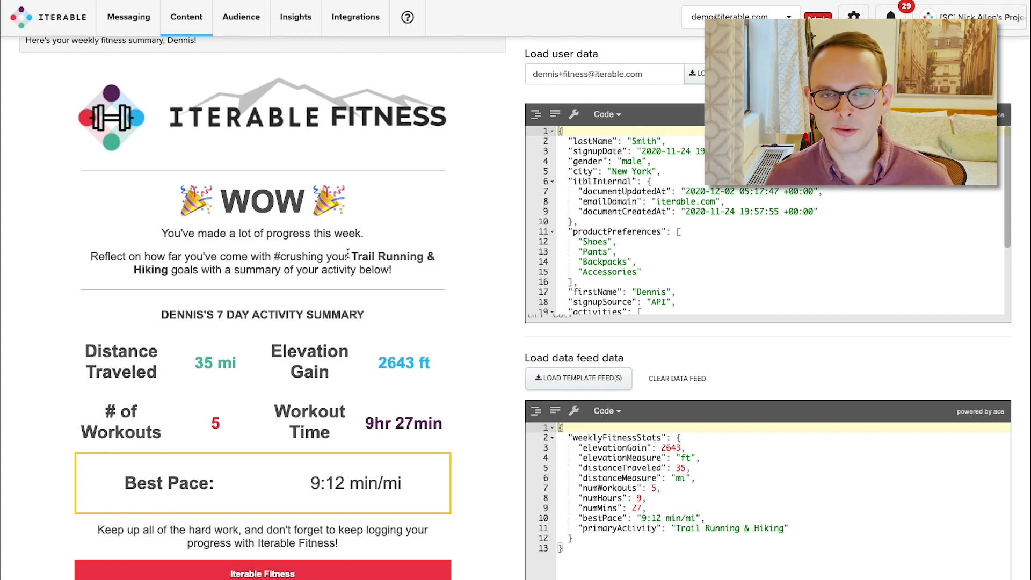
{"action": "mouse_move", "coordinate": [422, 448]}
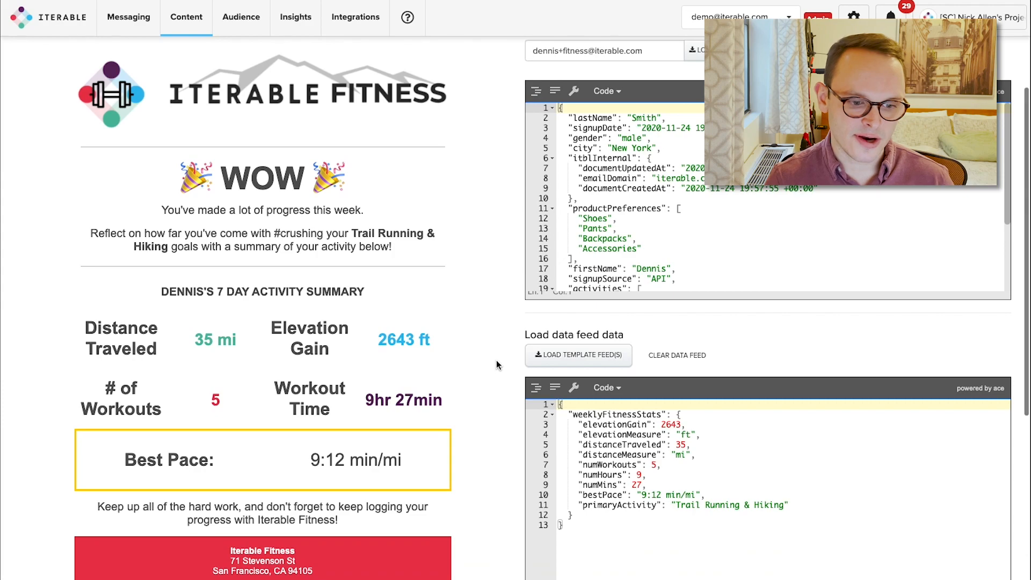
{"action": "mouse_move", "coordinate": [493, 412]}
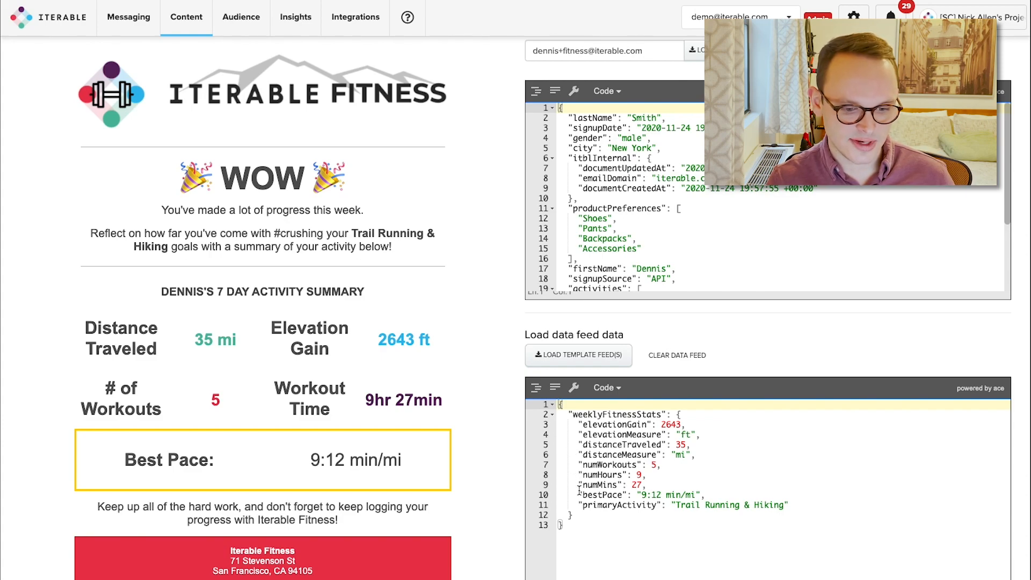
{"action": "left_click", "coordinate": [699, 504]}
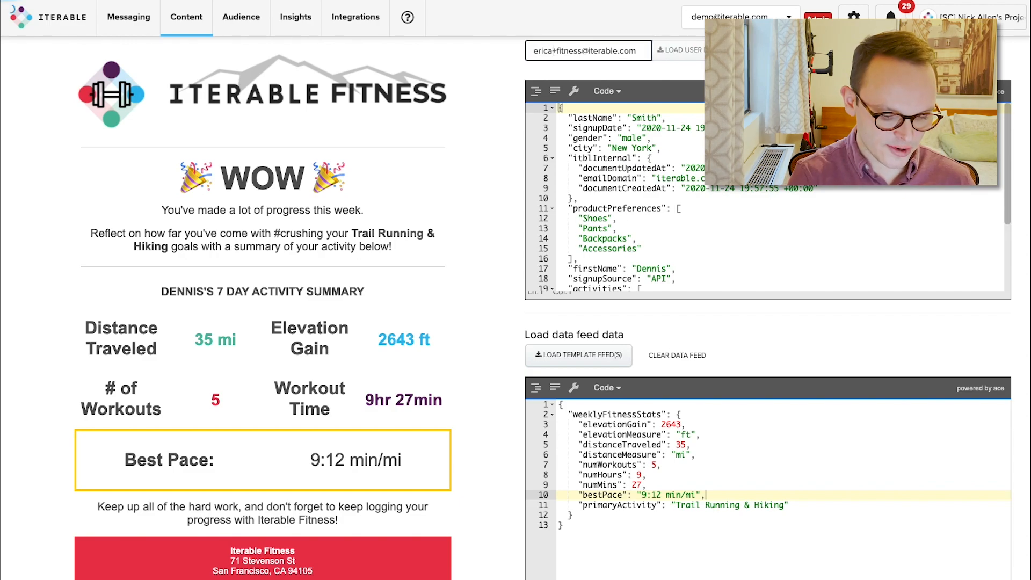
{"action": "left_click", "coordinate": [577, 355]}
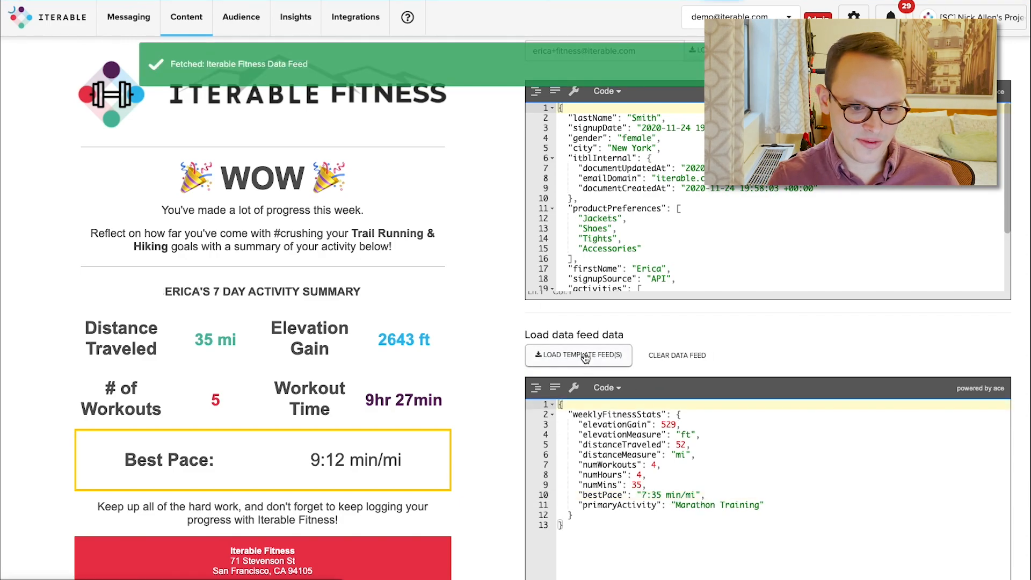
{"action": "left_click", "coordinate": [579, 355]}
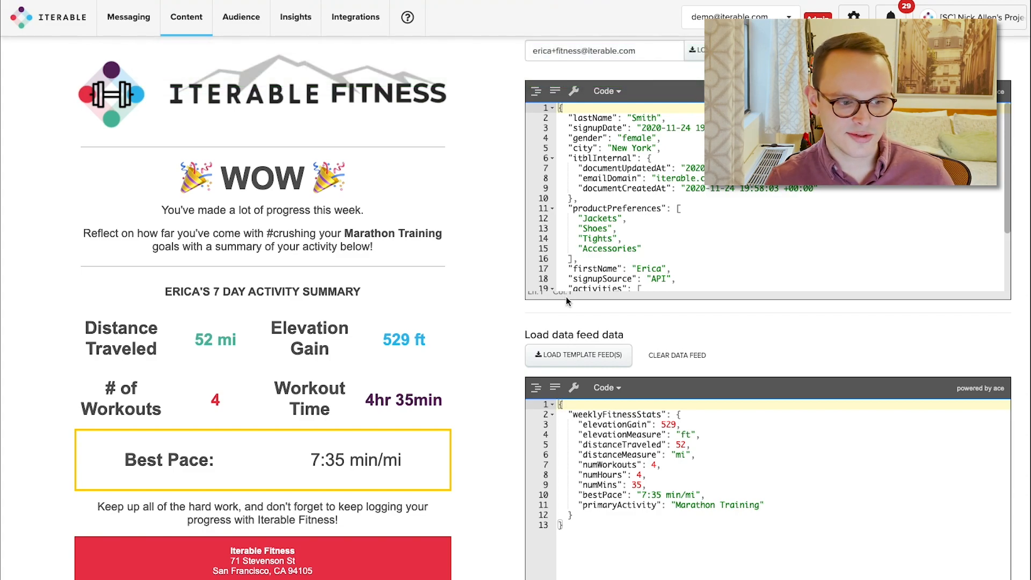
{"action": "mouse_move", "coordinate": [363, 330]}
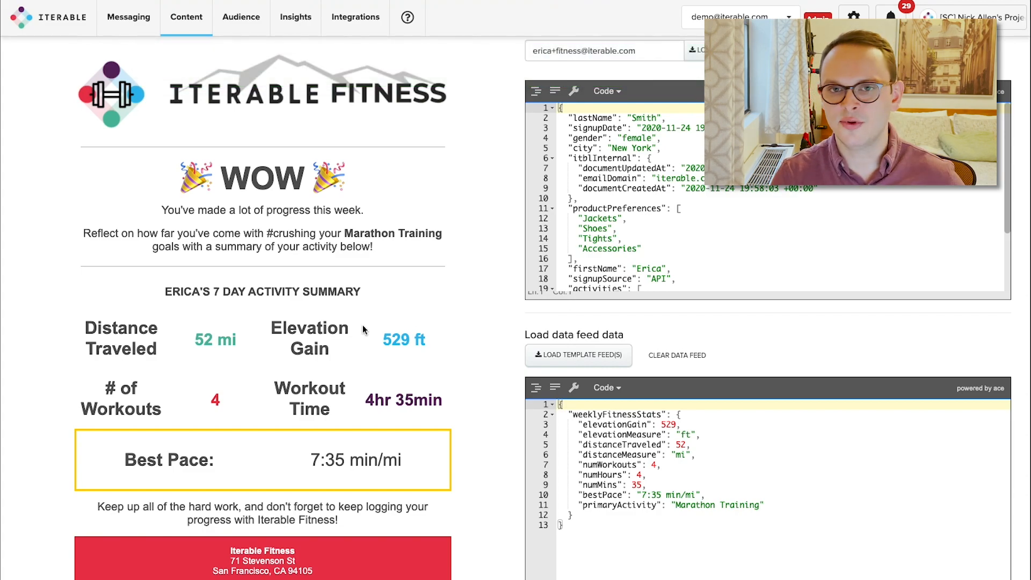
{"action": "mouse_move", "coordinate": [409, 253]}
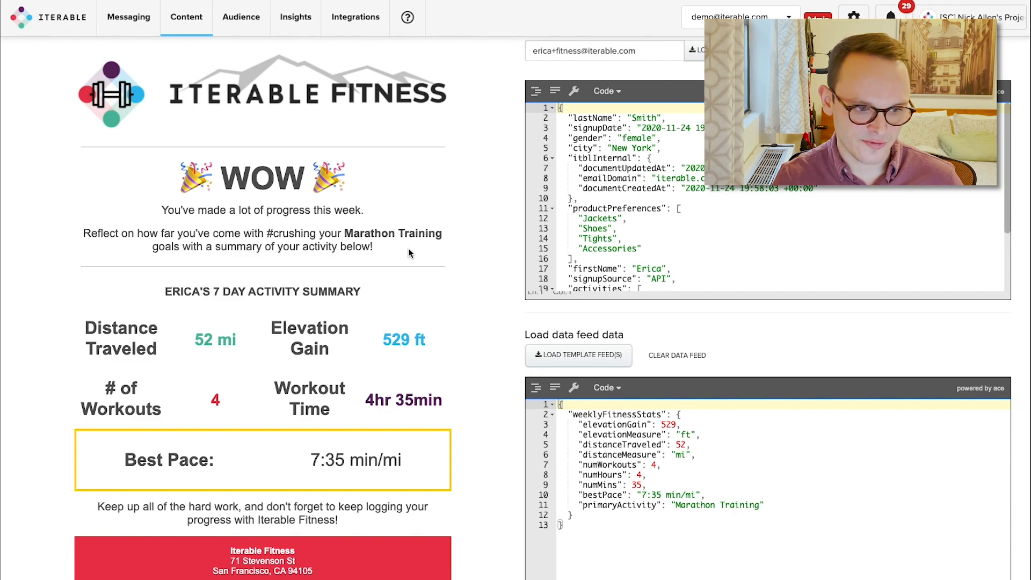
{"action": "mouse_move", "coordinate": [355, 392]}
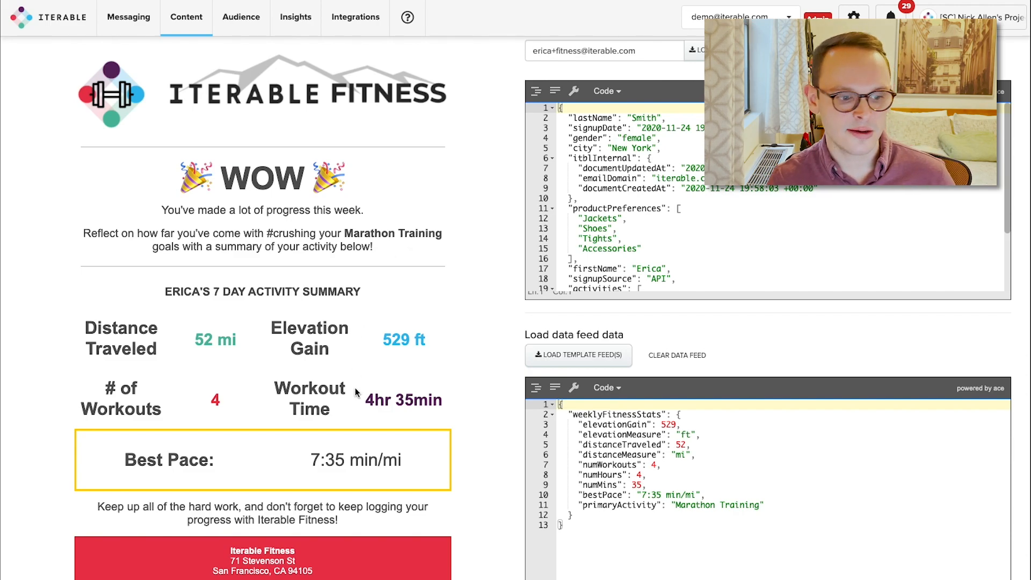
{"action": "mouse_move", "coordinate": [349, 428]}
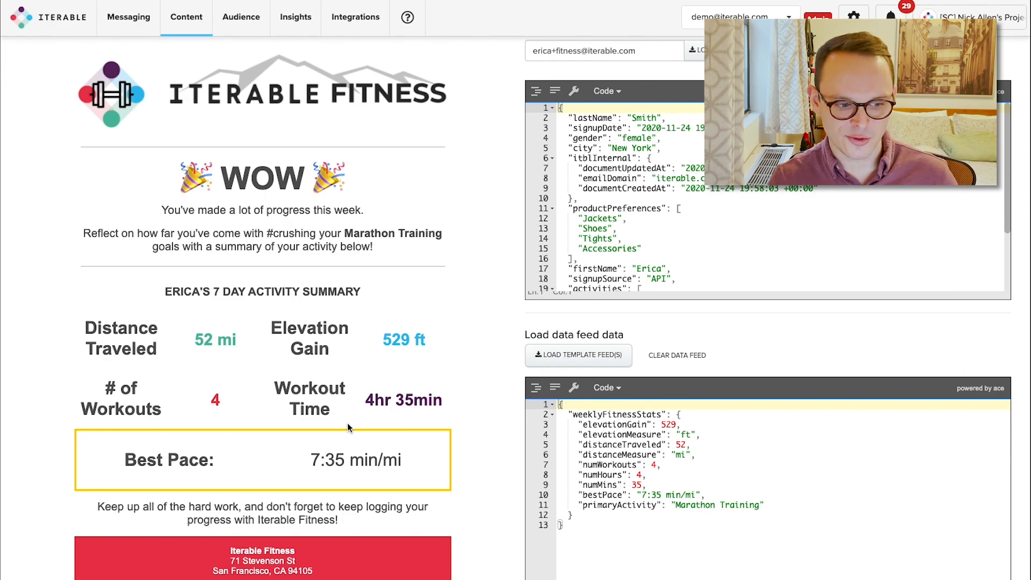